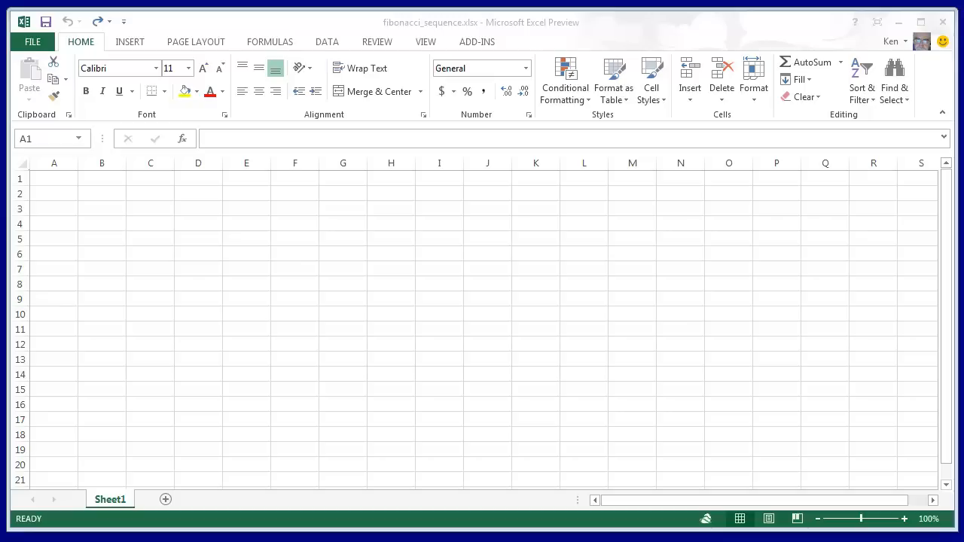
mouse_move(68, 190)
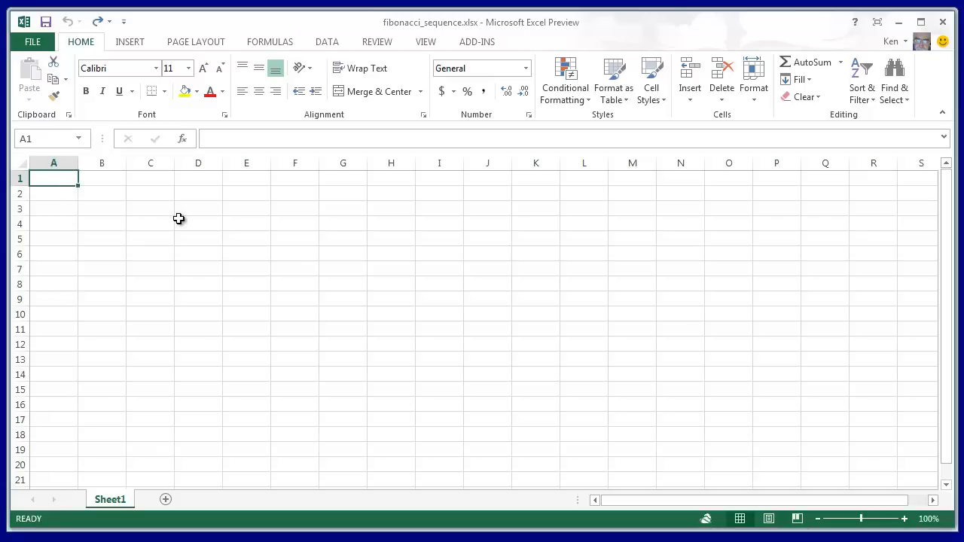
Enter 0 in A1 and 1 in A2 as the starting Fibonacci values.
type("0")
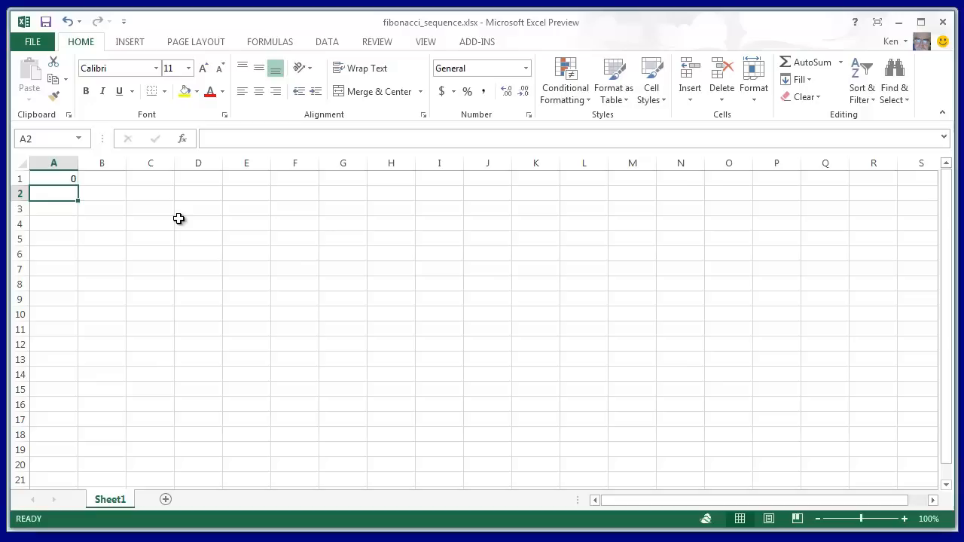
type("1")
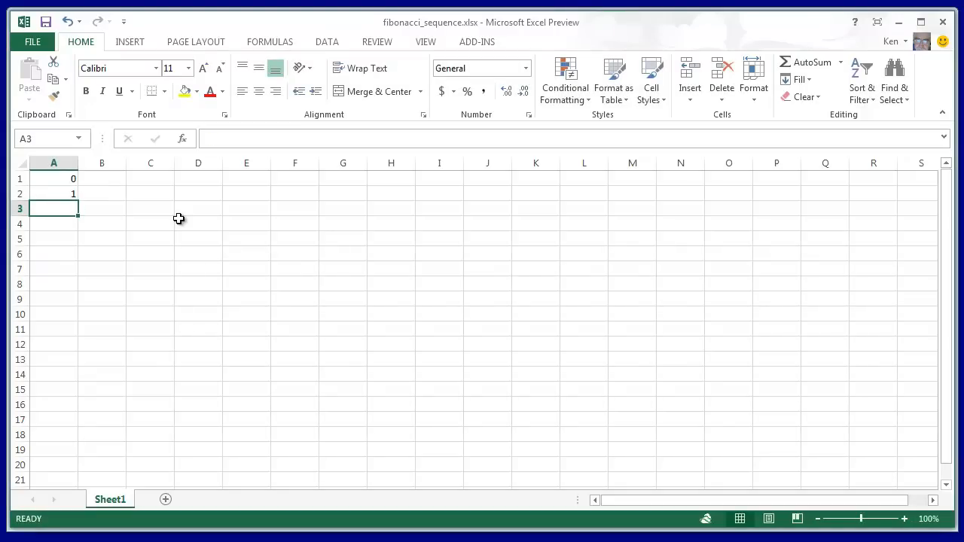
left_click(102, 209)
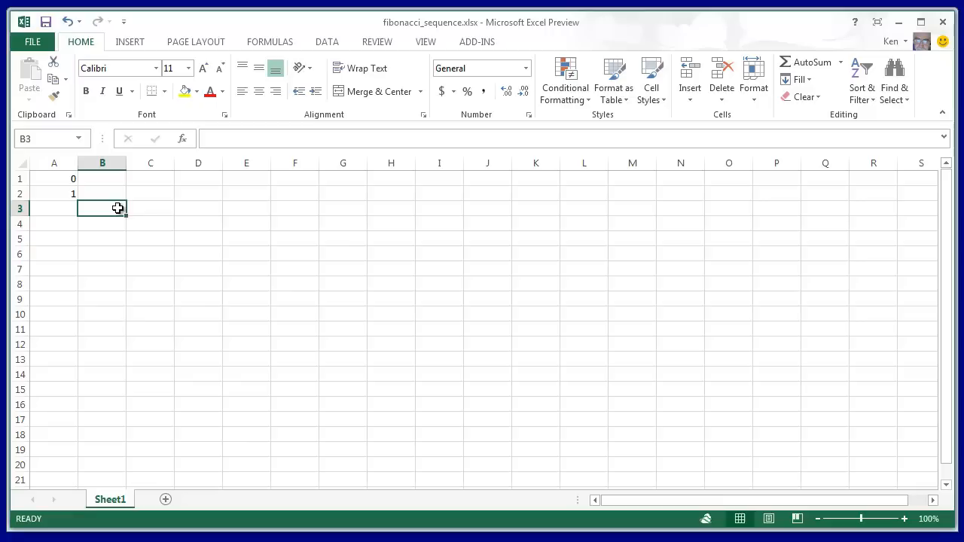
Enter the formula =A1+A2 in cell B3.
type("=")
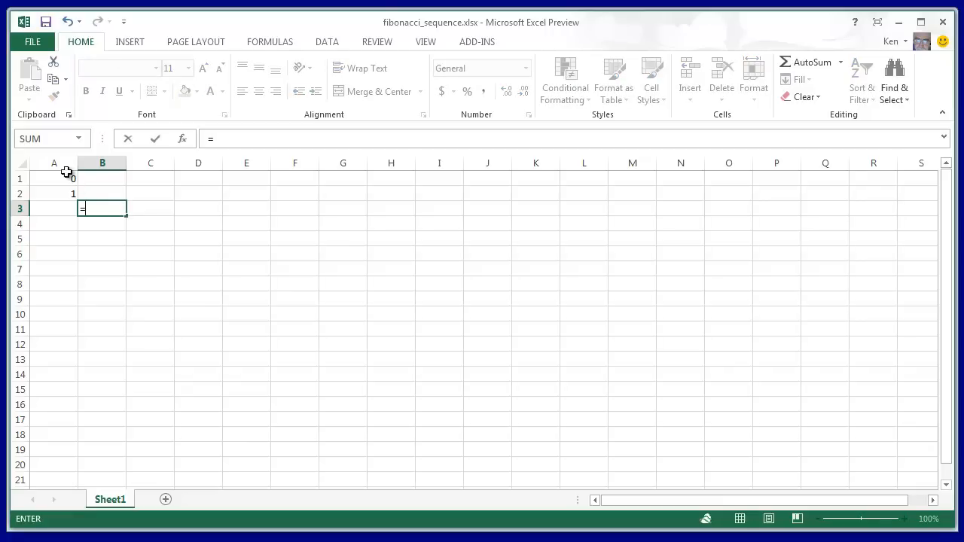
left_click(53, 179)
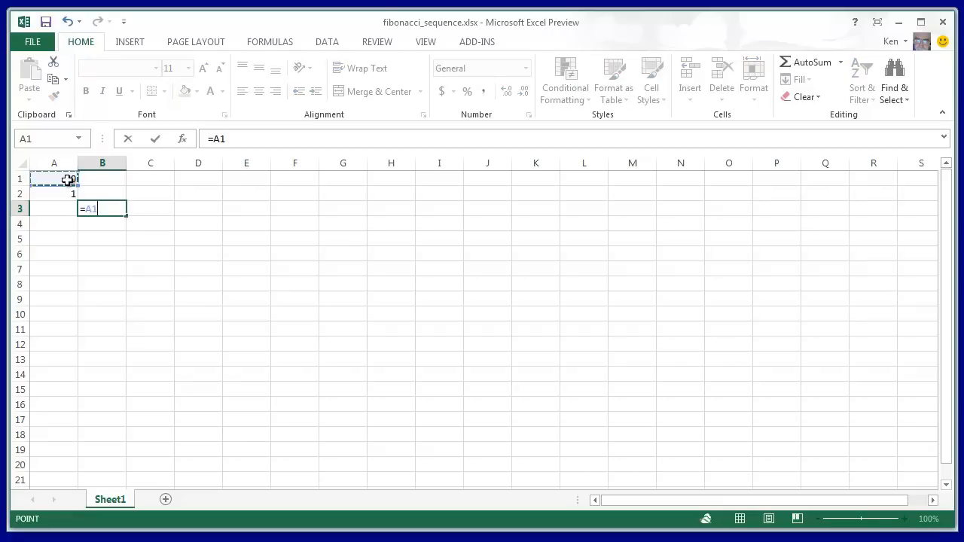
type("+")
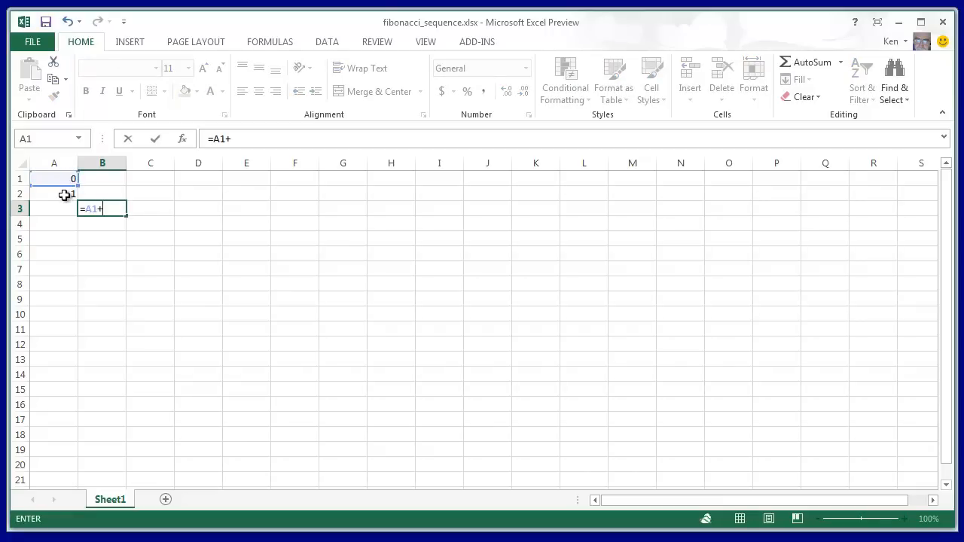
left_click(54, 193)
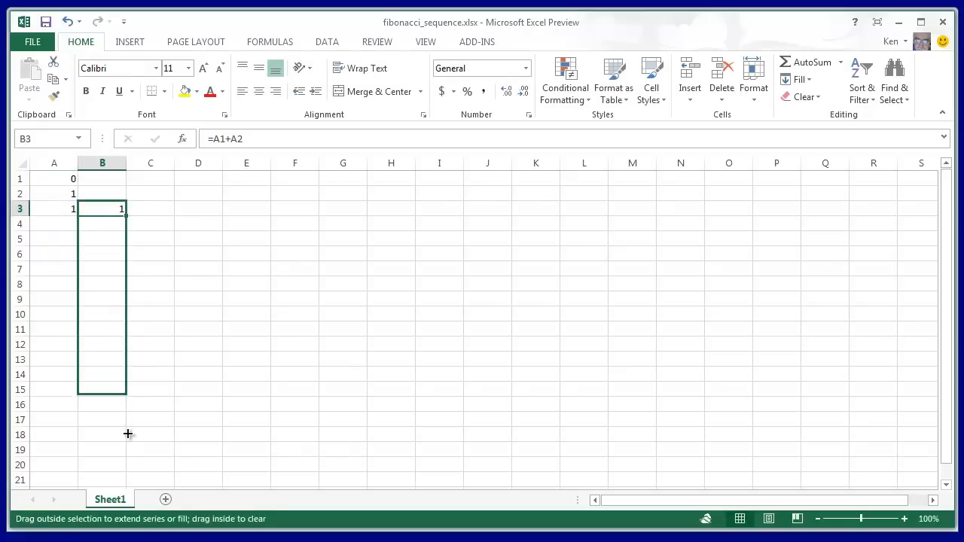
Fill the B3 and A3 formulas down to row 20, ending at 4181.
left_click_drag(102, 208, 102, 464)
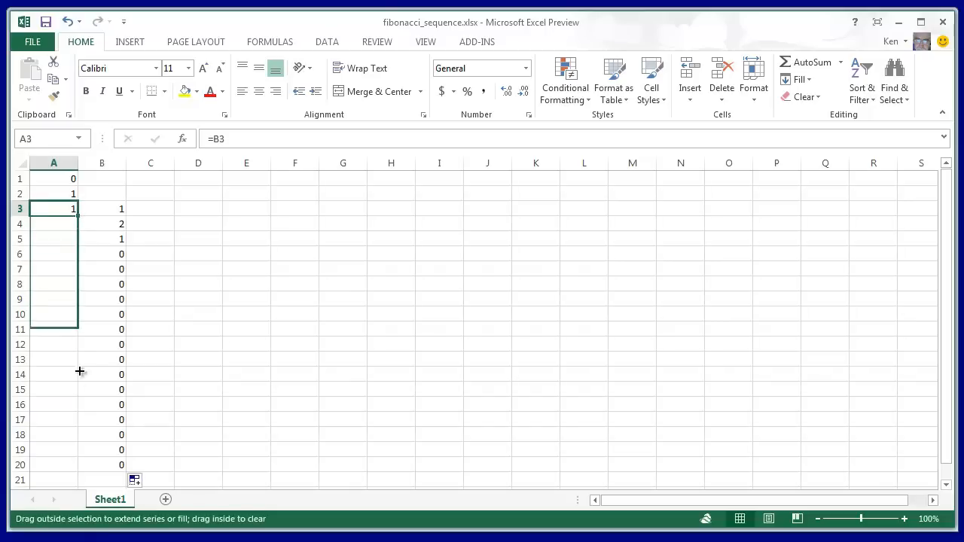
left_click_drag(73, 216, 73, 465)
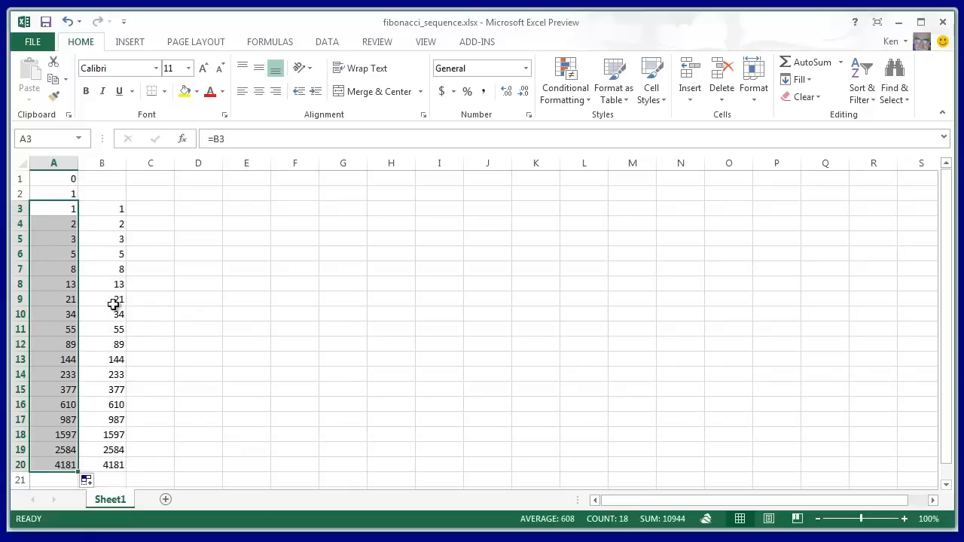
left_click(198, 209)
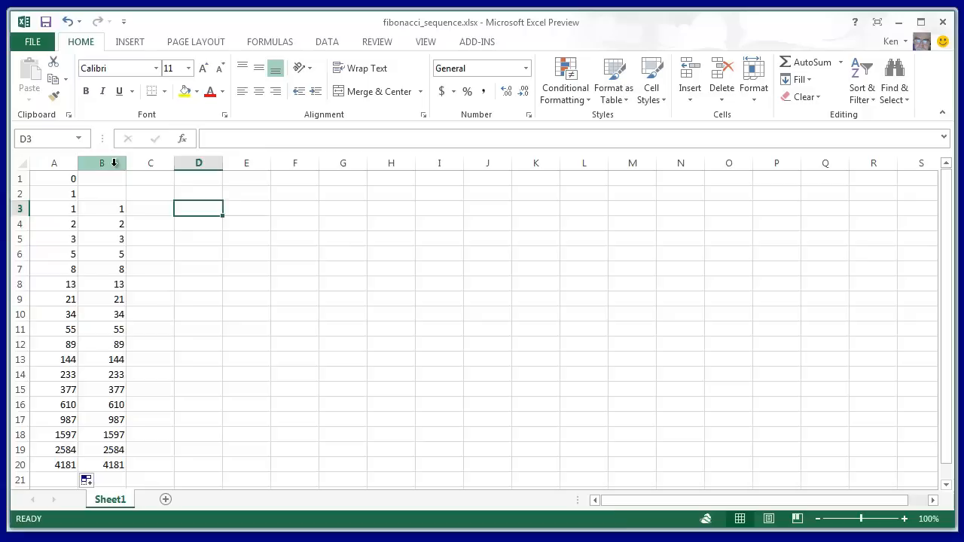
Hide helper column B from its header's right-click menu.
right_click(101, 163)
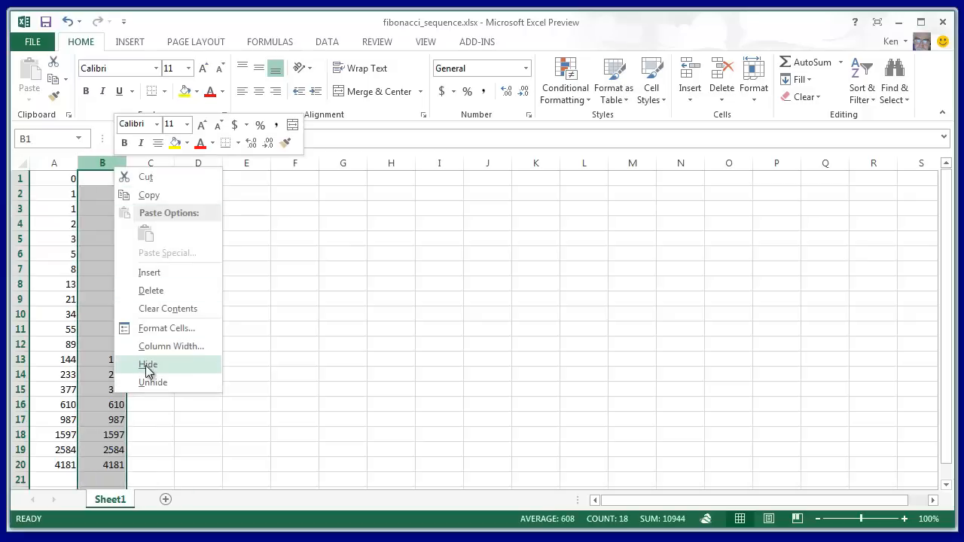
left_click(147, 364)
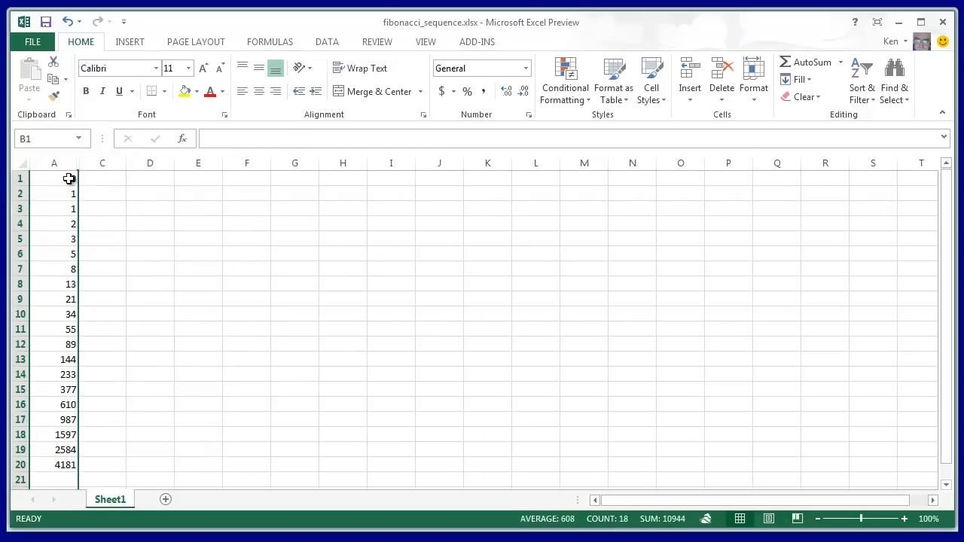